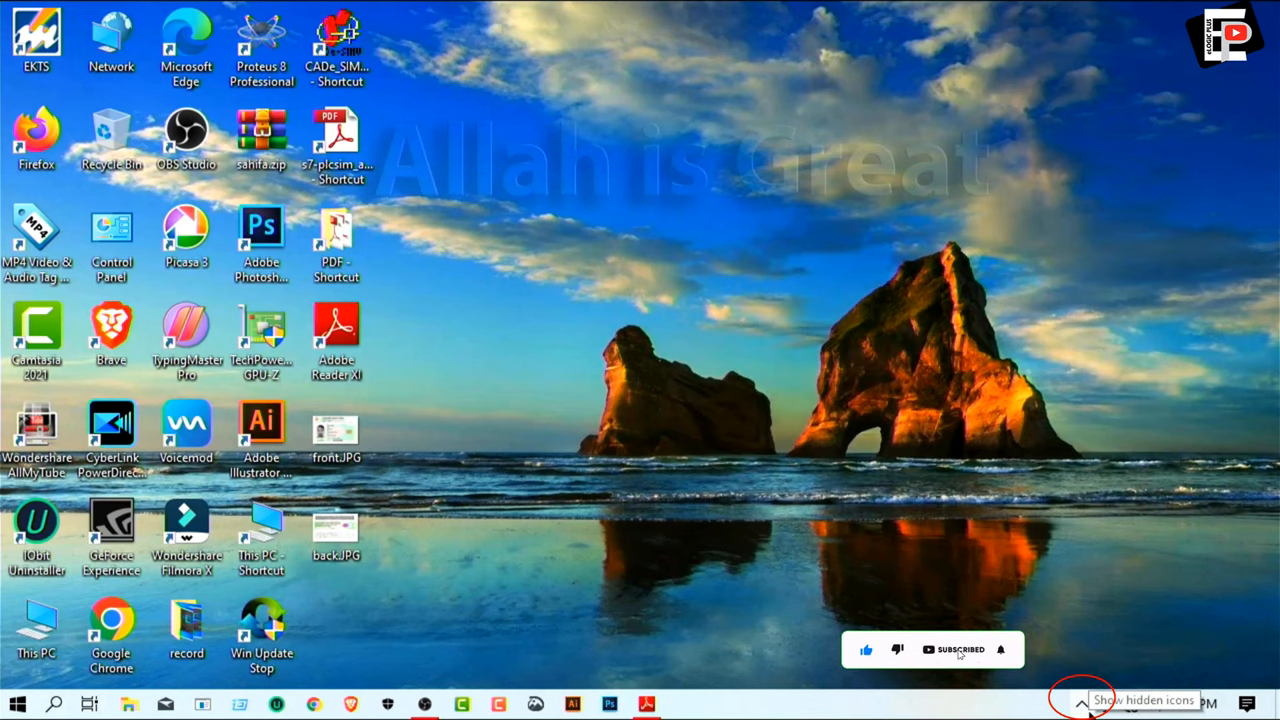
- Launch Deep Freeze from the hidden tray icons and confirm the password prompt
{"action": "left_click", "coordinate": [1080, 704]}
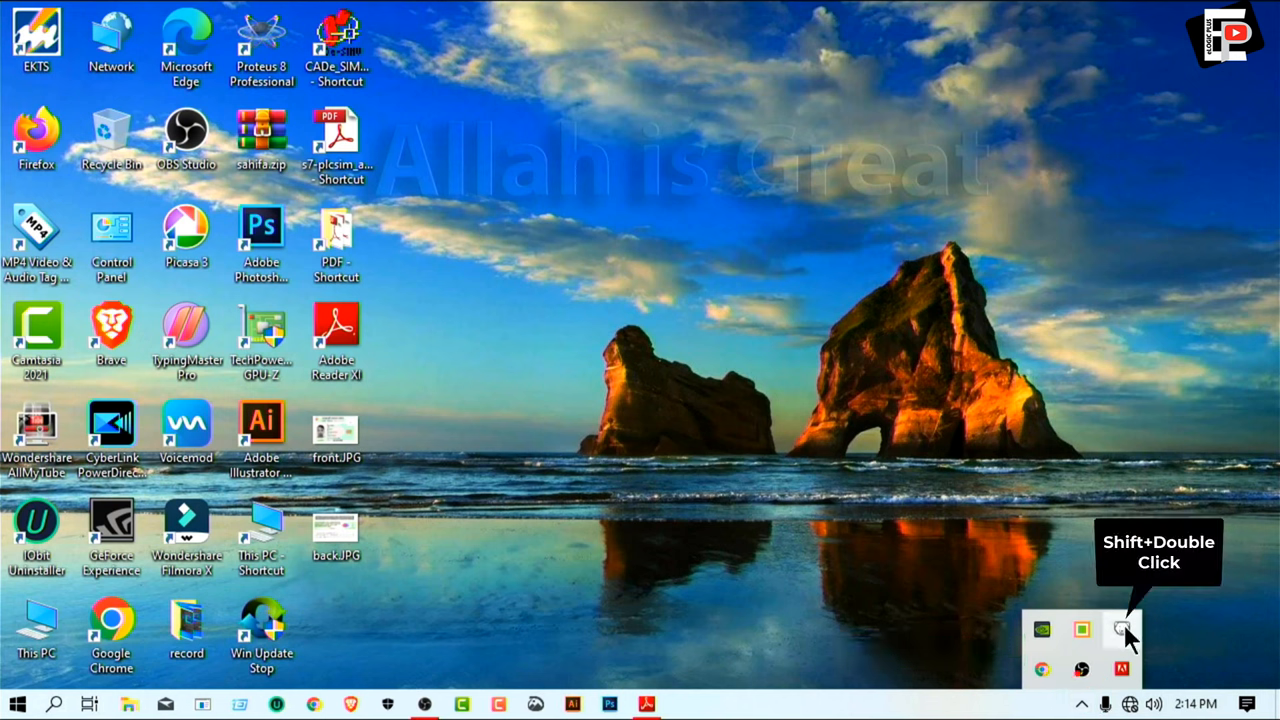
{"action": "double_click", "coordinate": [1122, 628]}
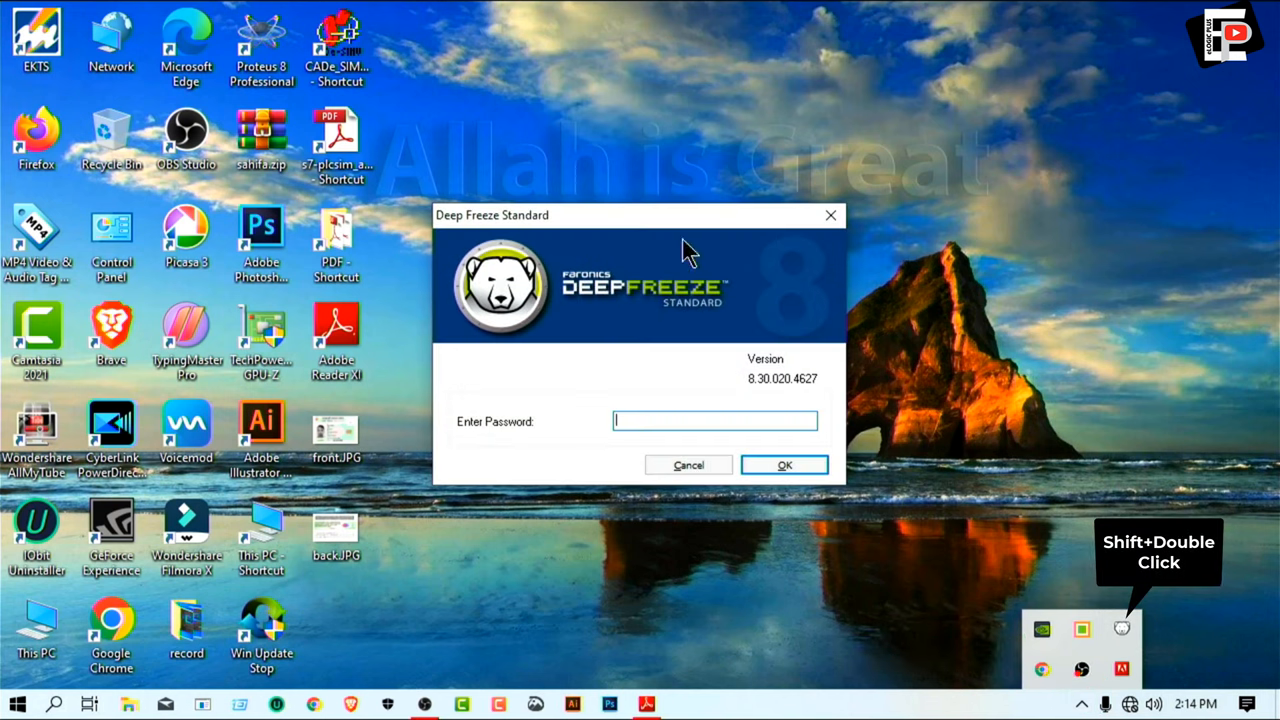
{"action": "mouse_move", "coordinate": [698, 212]}
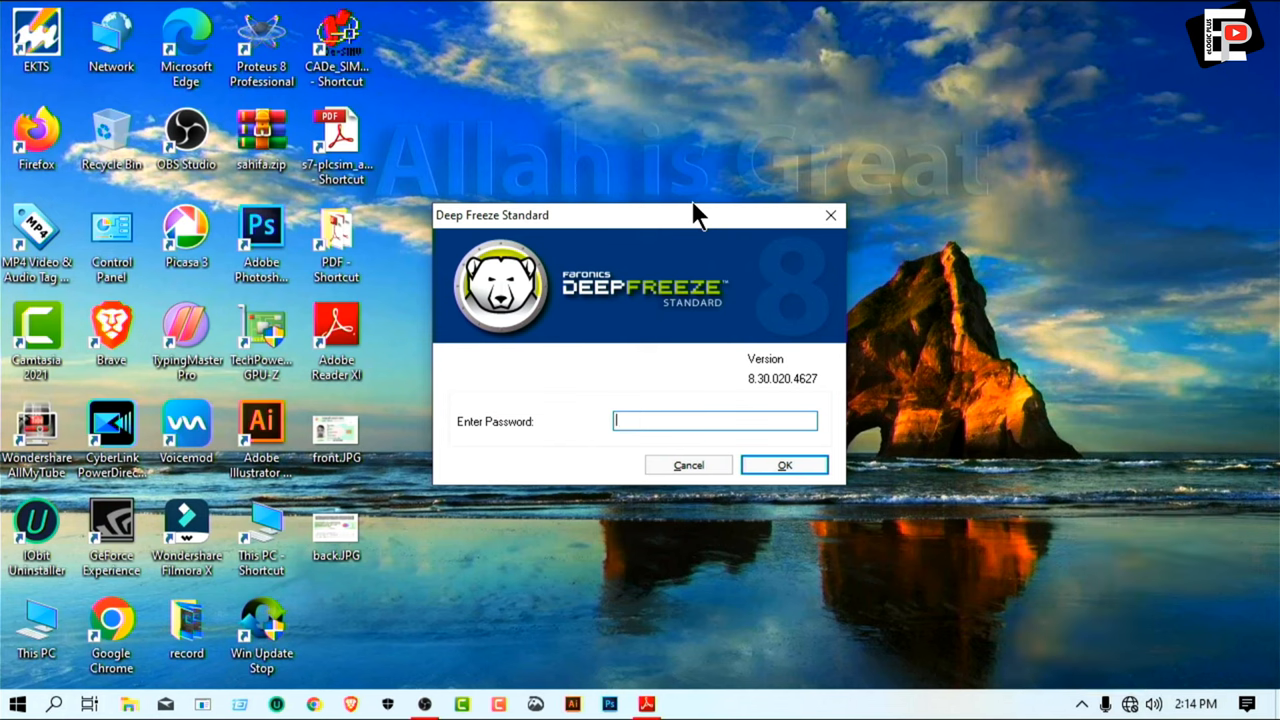
{"action": "mouse_move", "coordinate": [764, 496]}
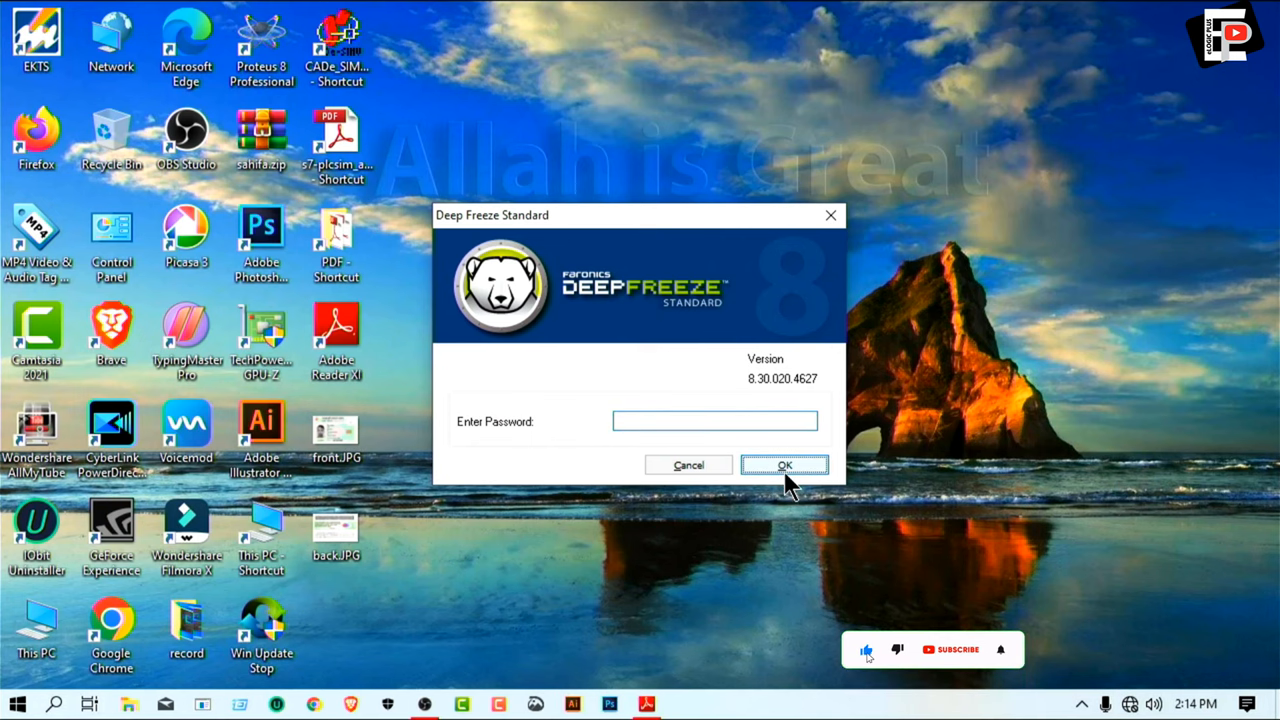
{"action": "left_click", "coordinate": [784, 464]}
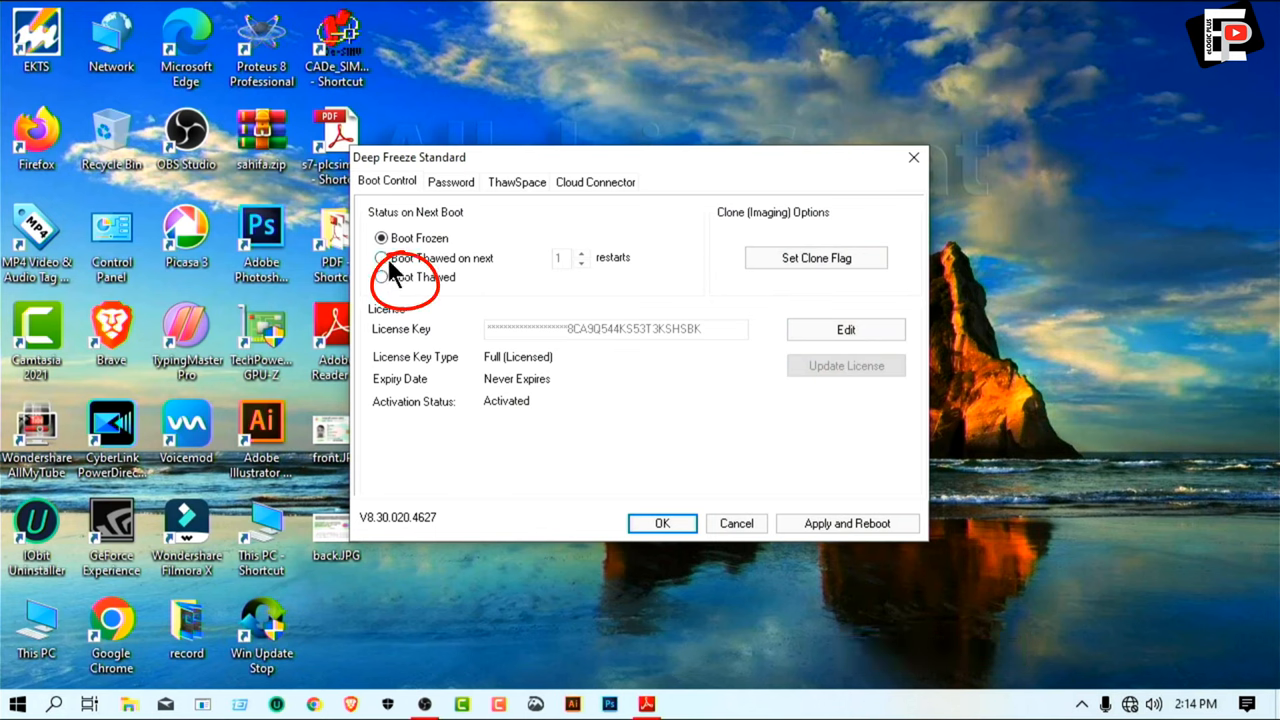
- Select Boot Thawed on Boot Control, apply with reboot, and acknowledge the confirmation
{"action": "left_click", "coordinate": [380, 258]}
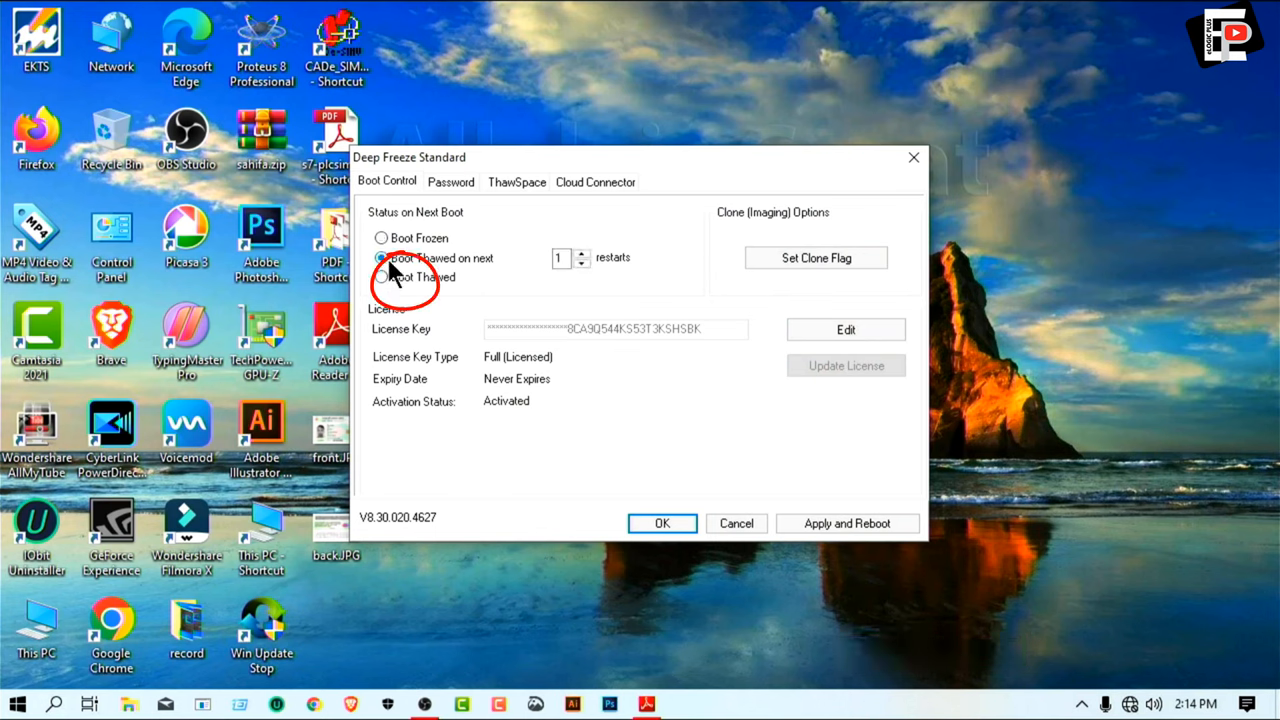
{"action": "left_click", "coordinate": [380, 258]}
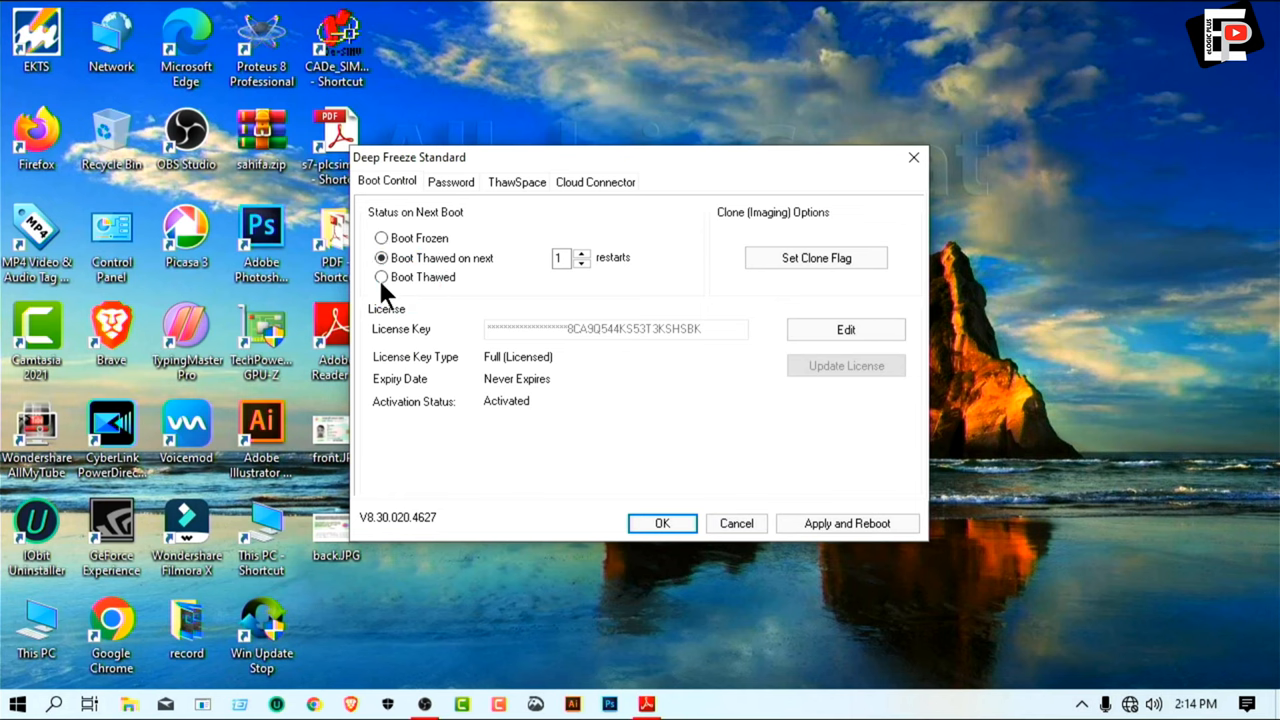
{"action": "left_click", "coordinate": [380, 276]}
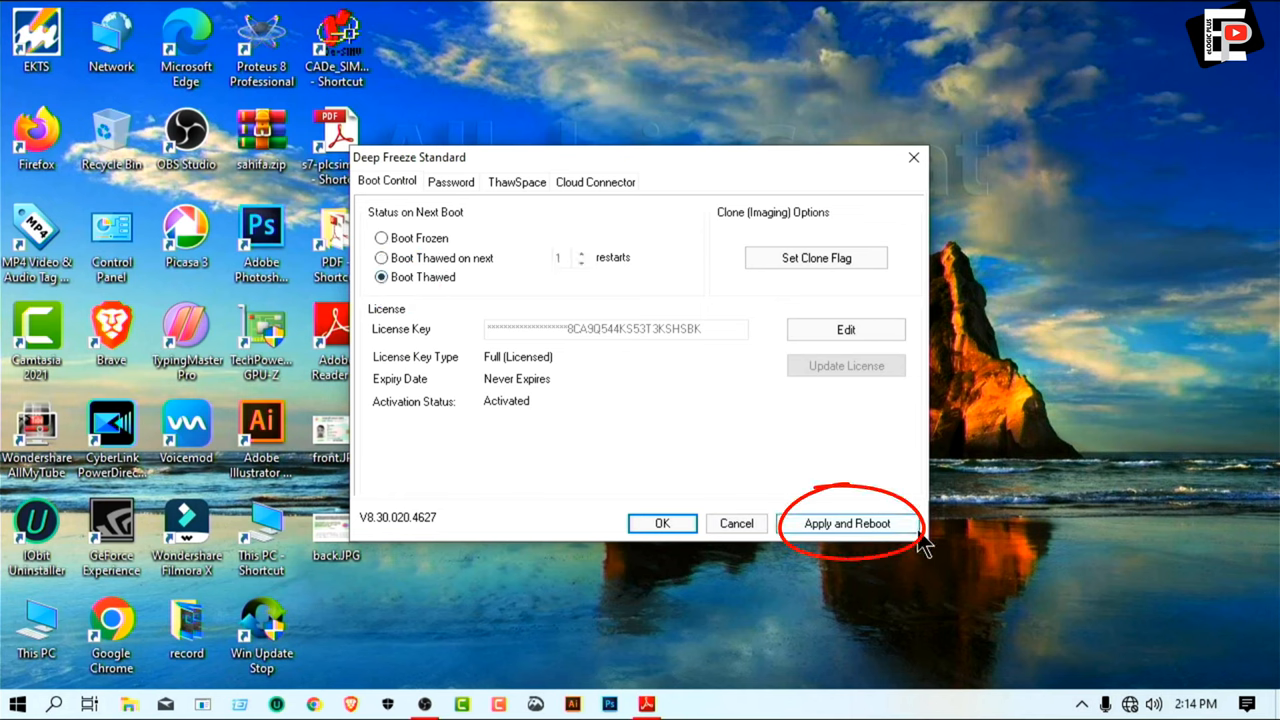
{"action": "left_click", "coordinate": [846, 524]}
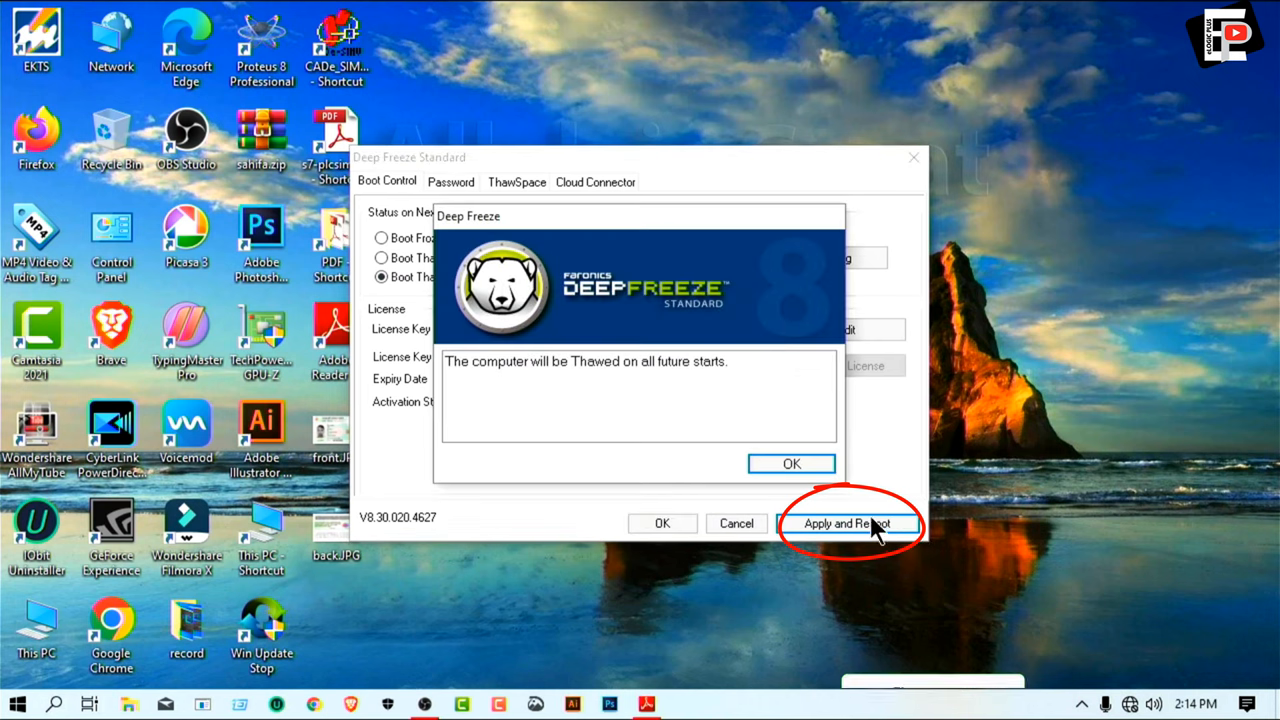
{"action": "left_click", "coordinate": [792, 464]}
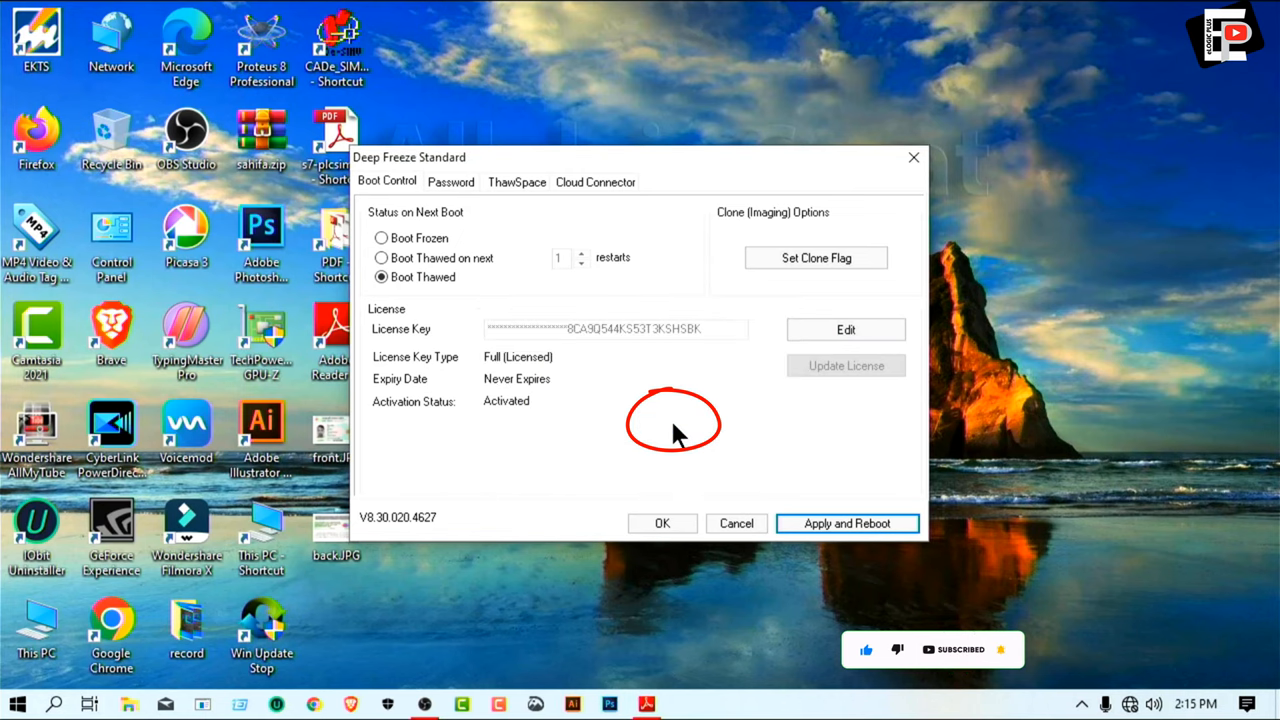
- Reboot via Apply and Reboot and wait for the desktop to load
{"action": "left_click", "coordinate": [846, 524]}
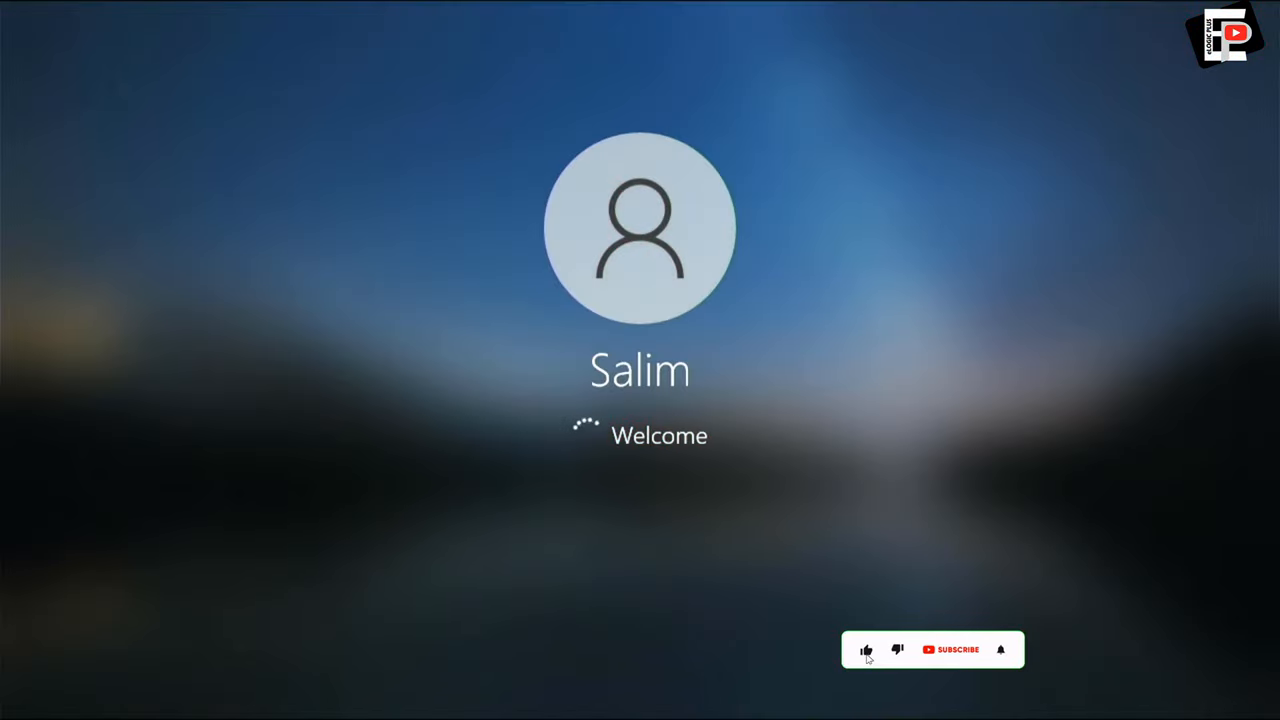
{"action": "left_click", "coordinate": [950, 648]}
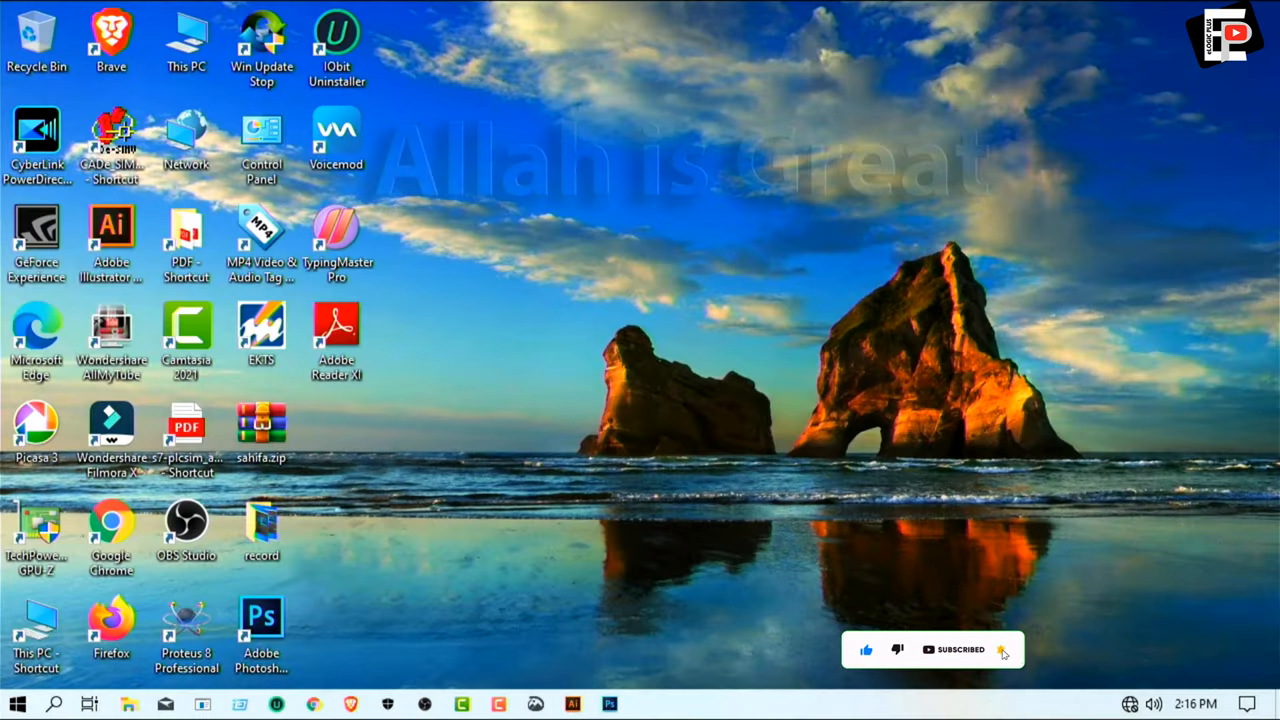
{"action": "mouse_move", "coordinate": [668, 156]}
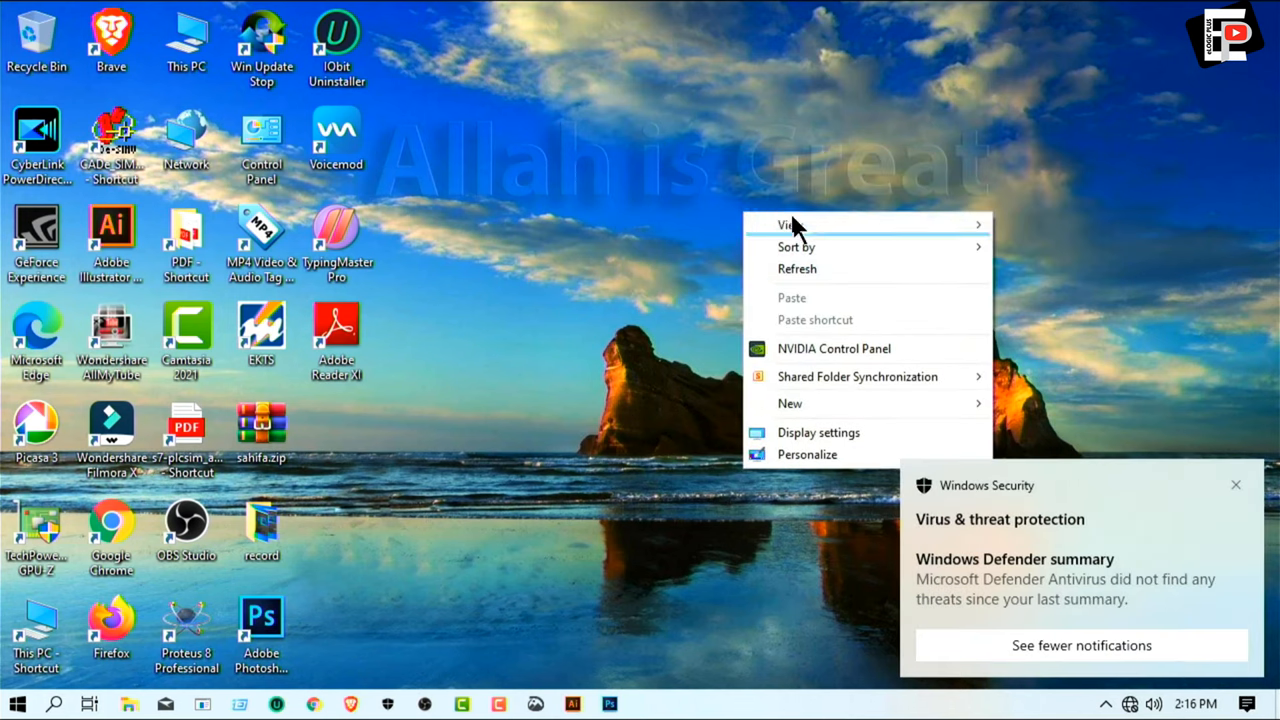
- Check the Deep Freeze tray icon's options after the restart
{"action": "left_click", "coordinate": [748, 360]}
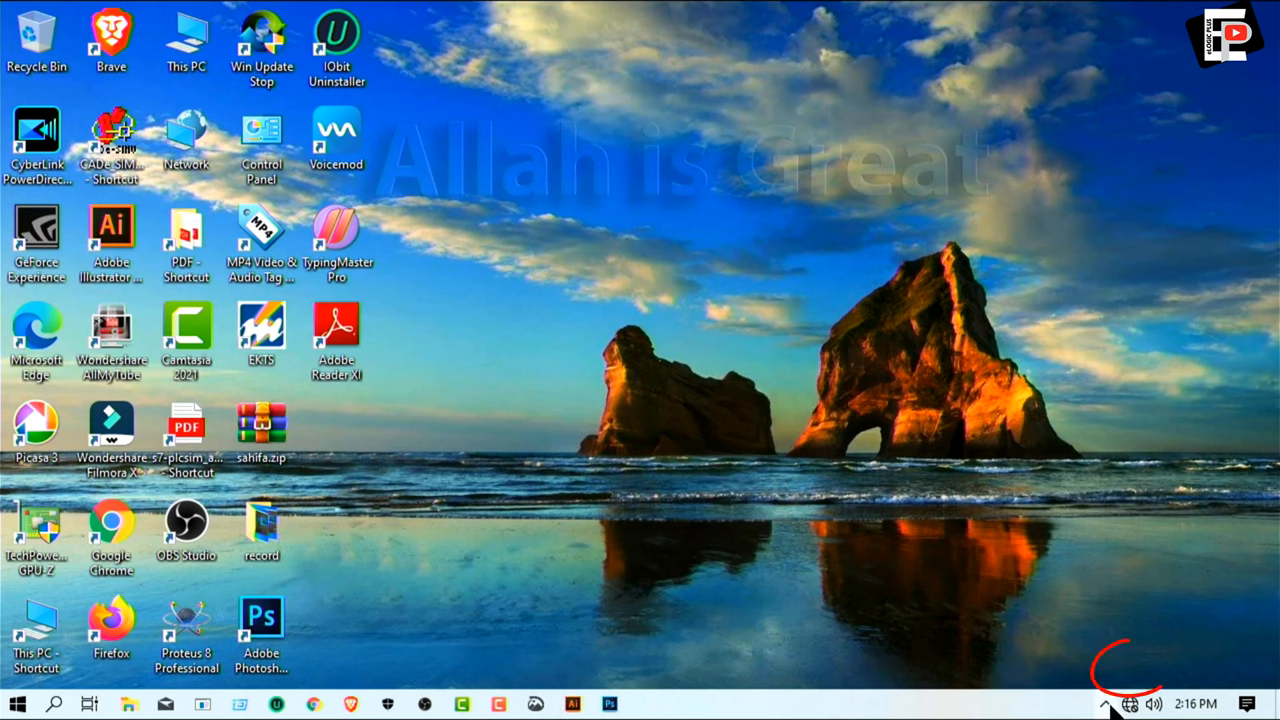
{"action": "left_click", "coordinate": [1104, 704]}
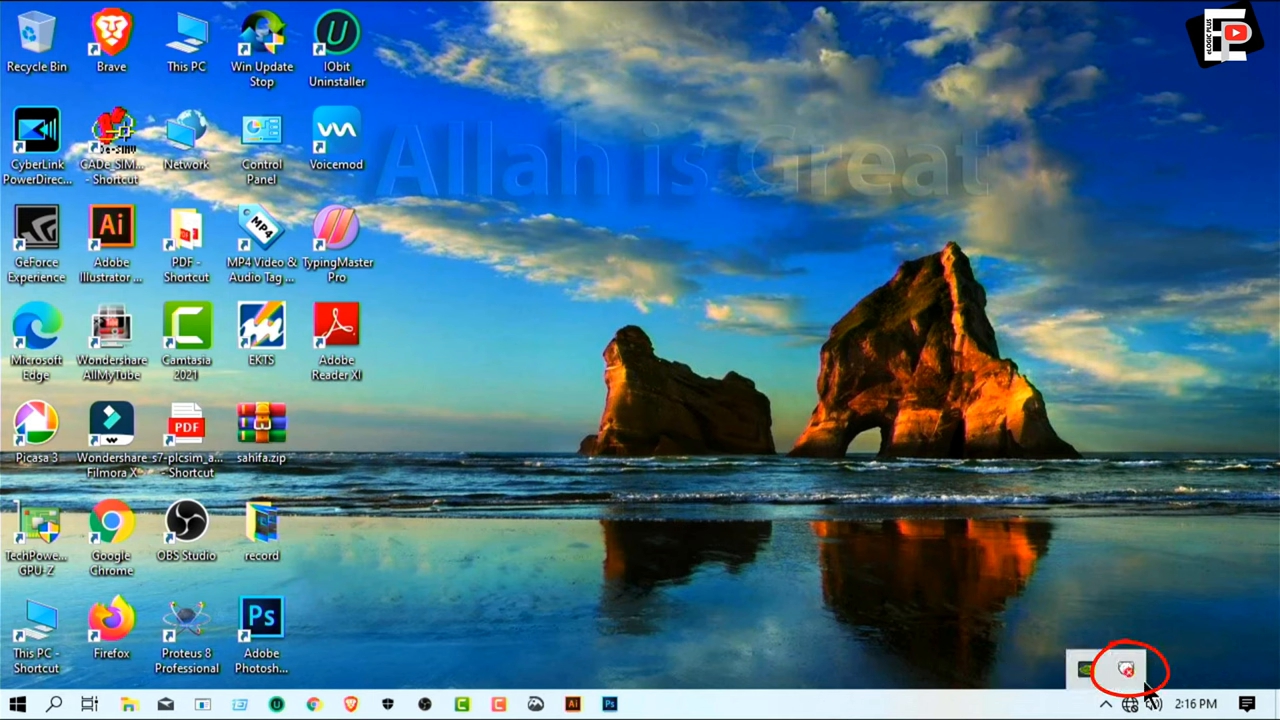
{"action": "right_click", "coordinate": [1010, 504]}
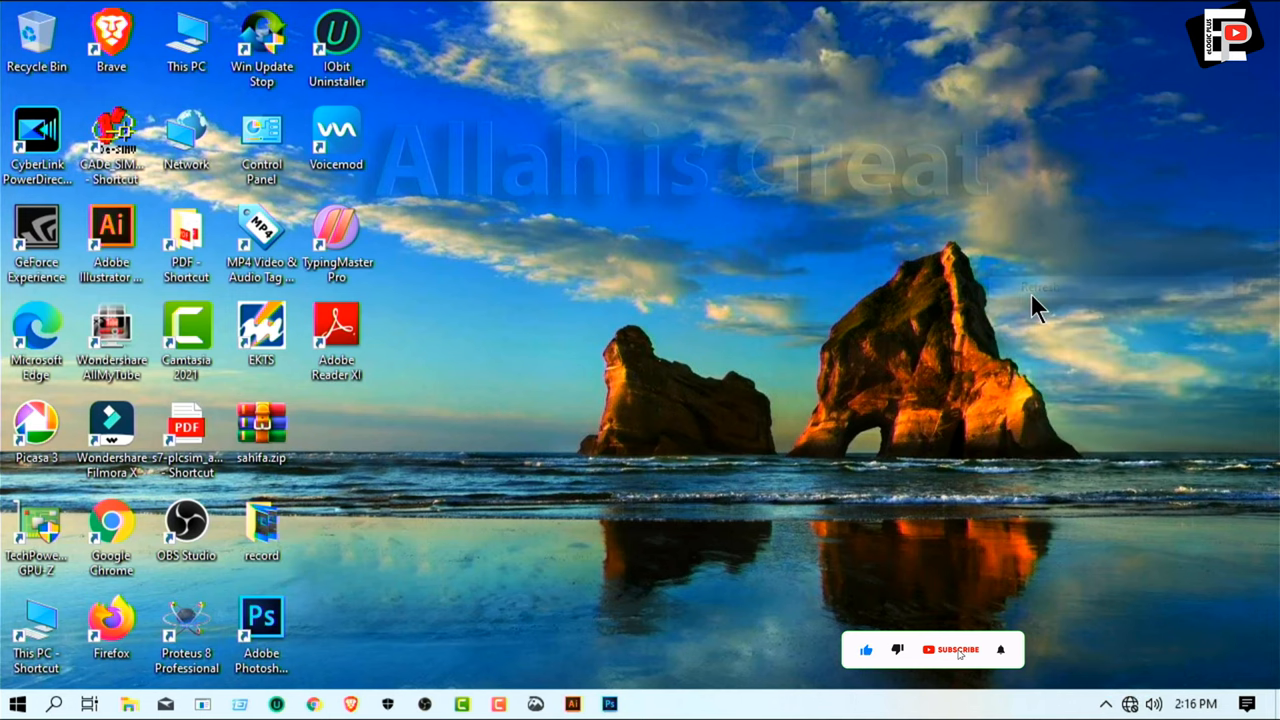
{"action": "left_click", "coordinate": [952, 648]}
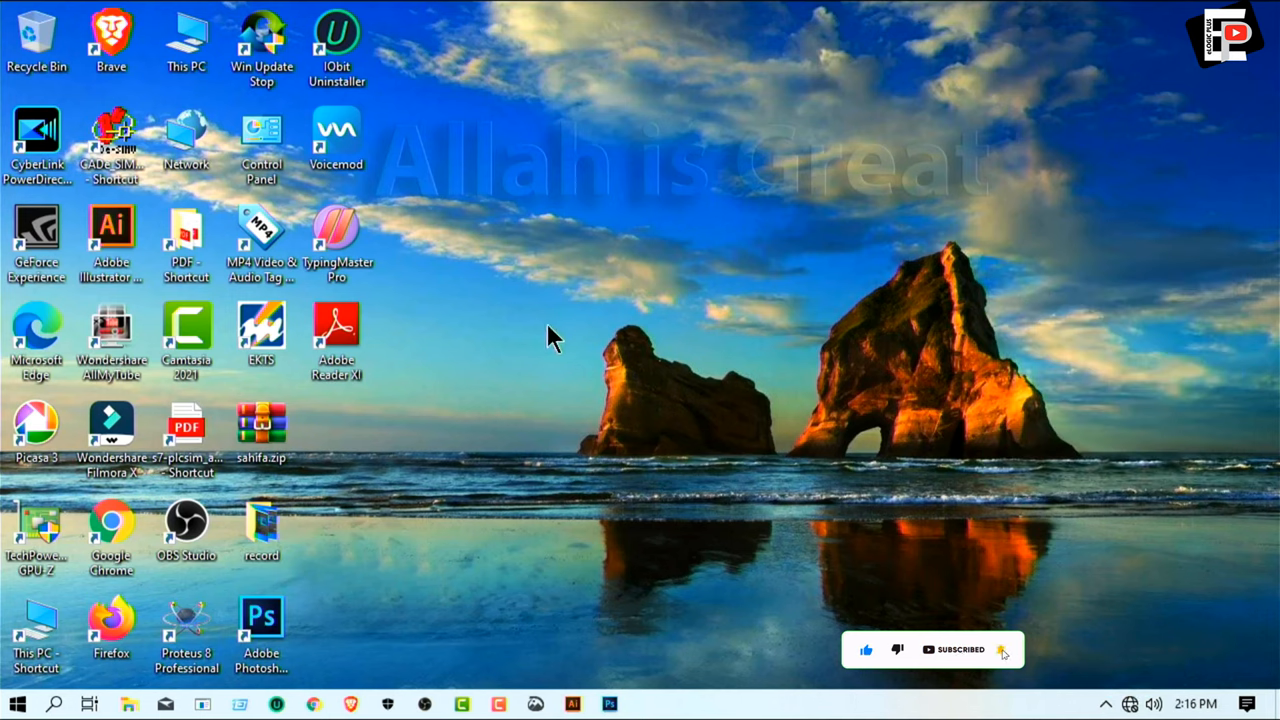
- Launch This PC from the desktop to browse the drives
{"action": "left_click", "coordinate": [186, 40]}
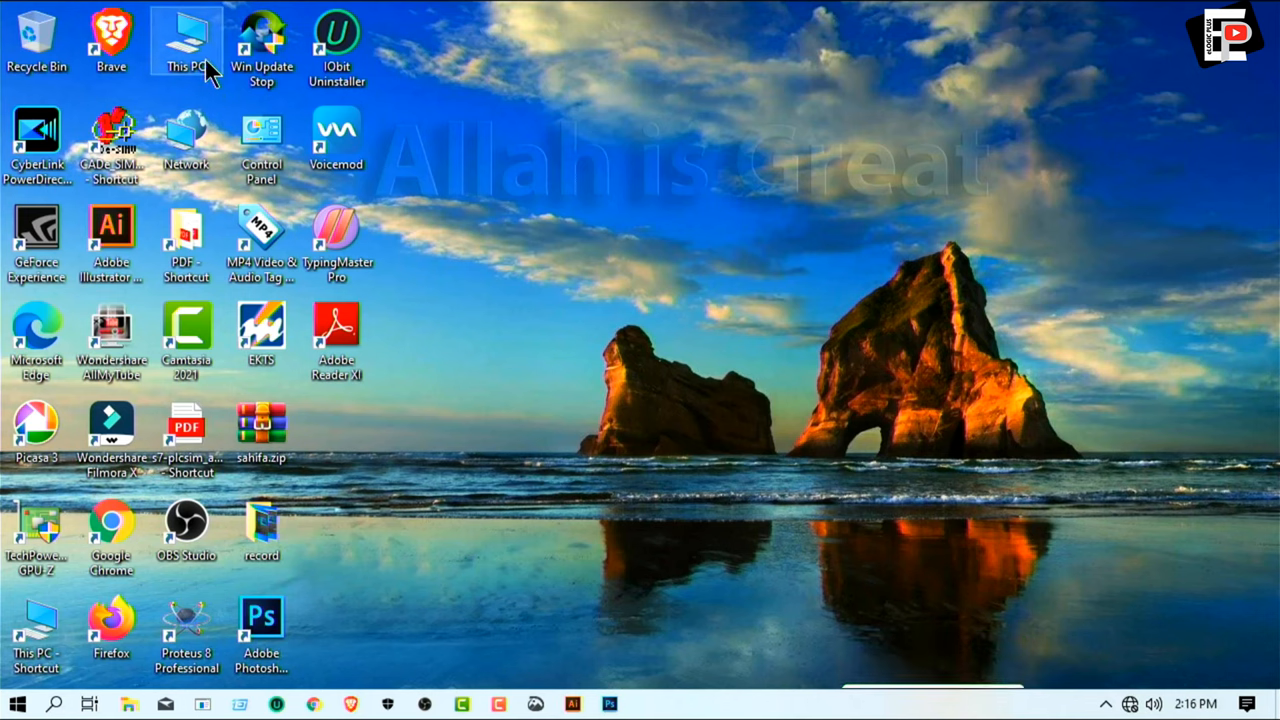
{"action": "double_click", "coordinate": [186, 40]}
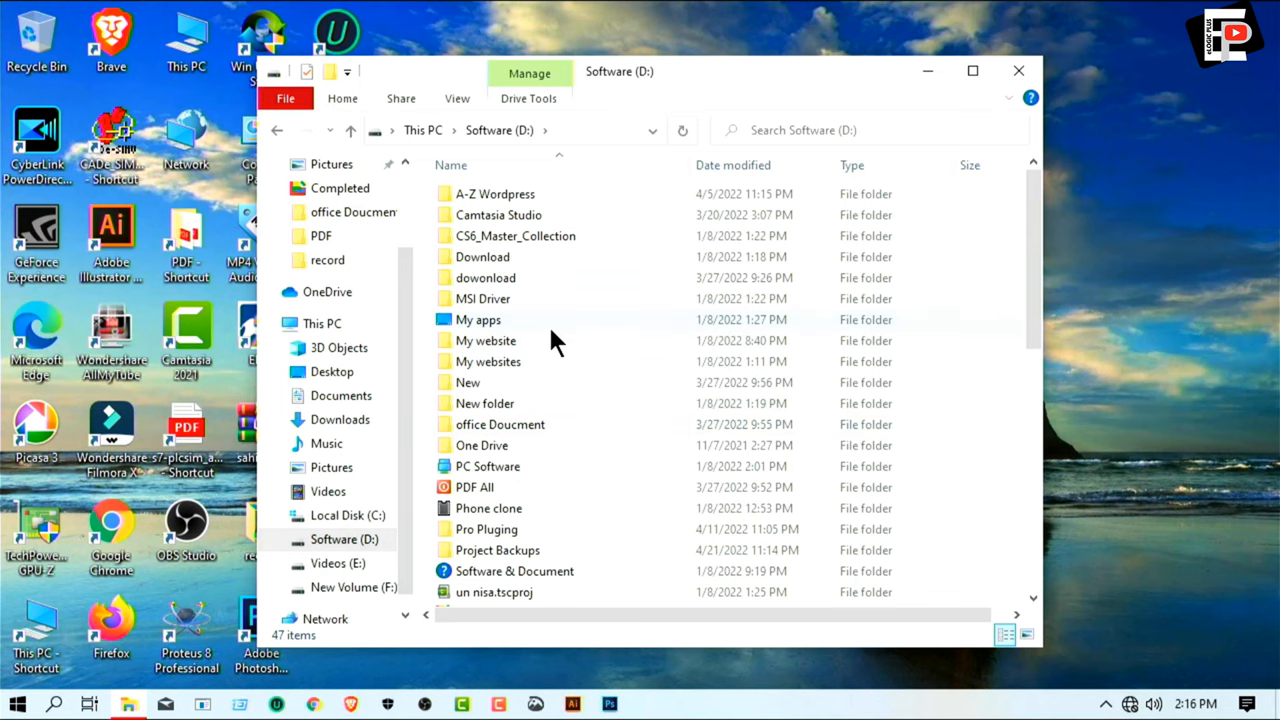
- Copy VSCode.png from the My apps folder on Software (D:)
{"action": "left_click", "coordinate": [1018, 72]}
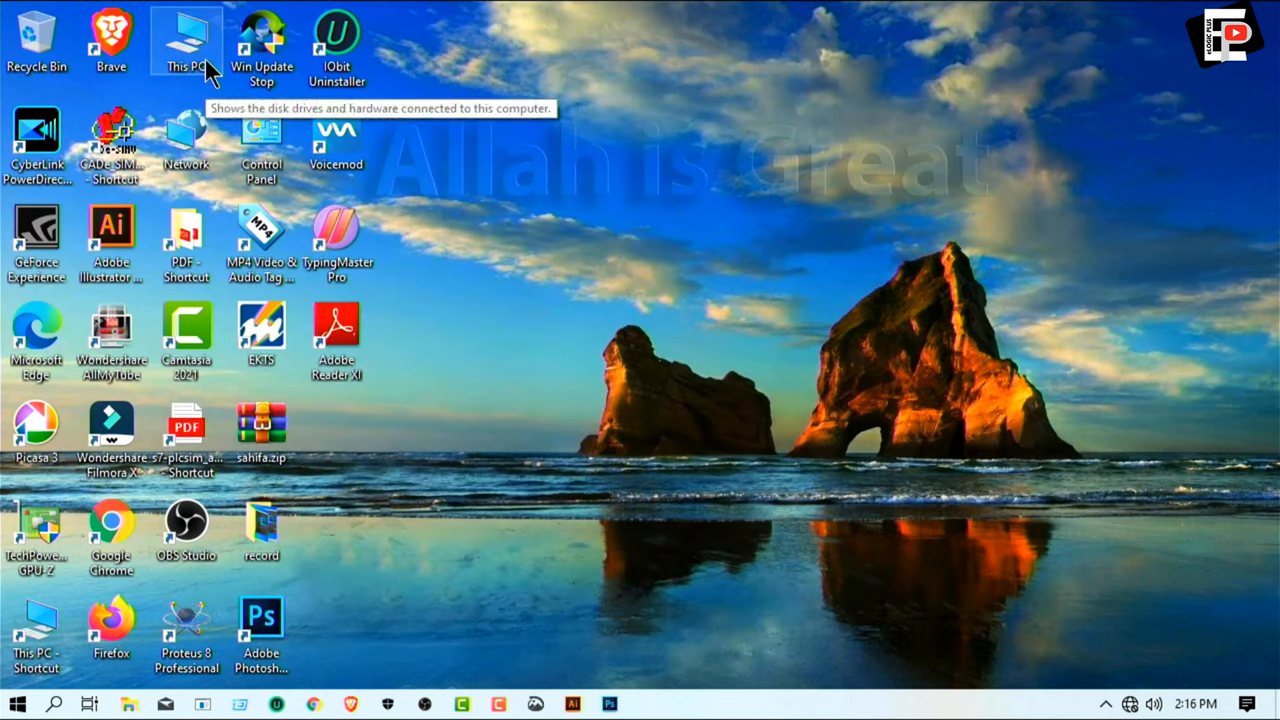
{"action": "double_click", "coordinate": [186, 40]}
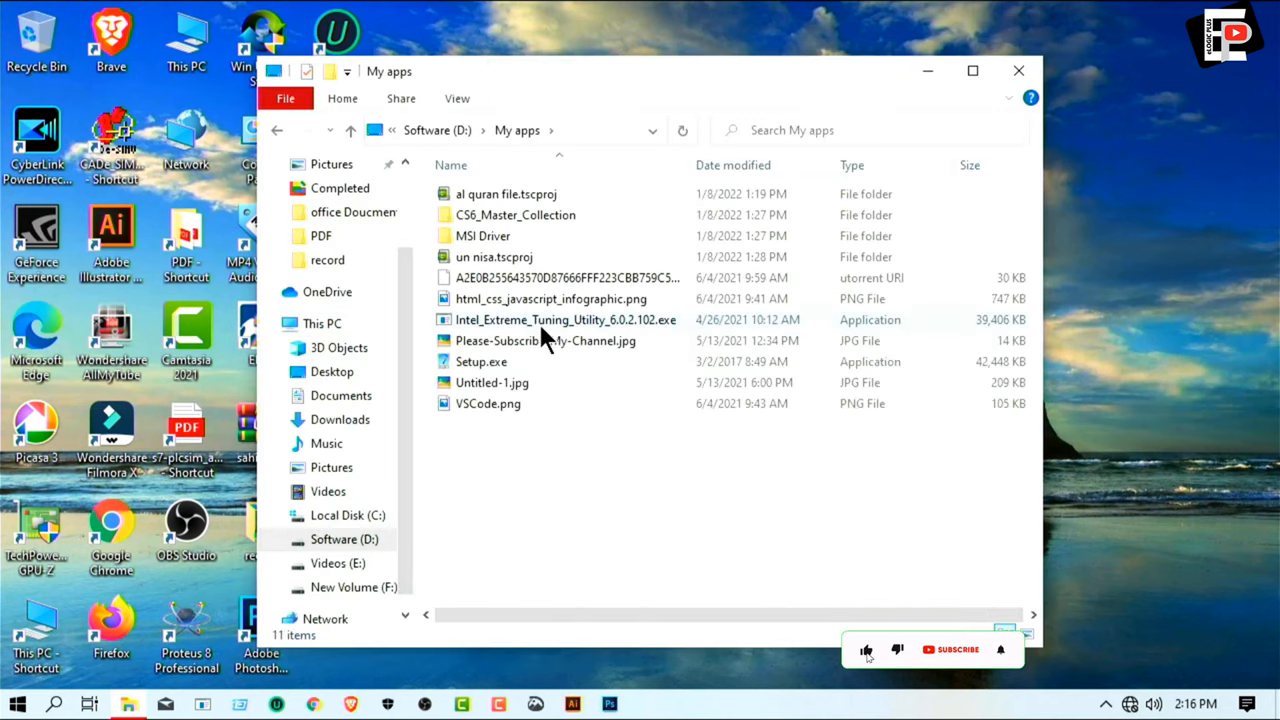
{"action": "right_click", "coordinate": [488, 404]}
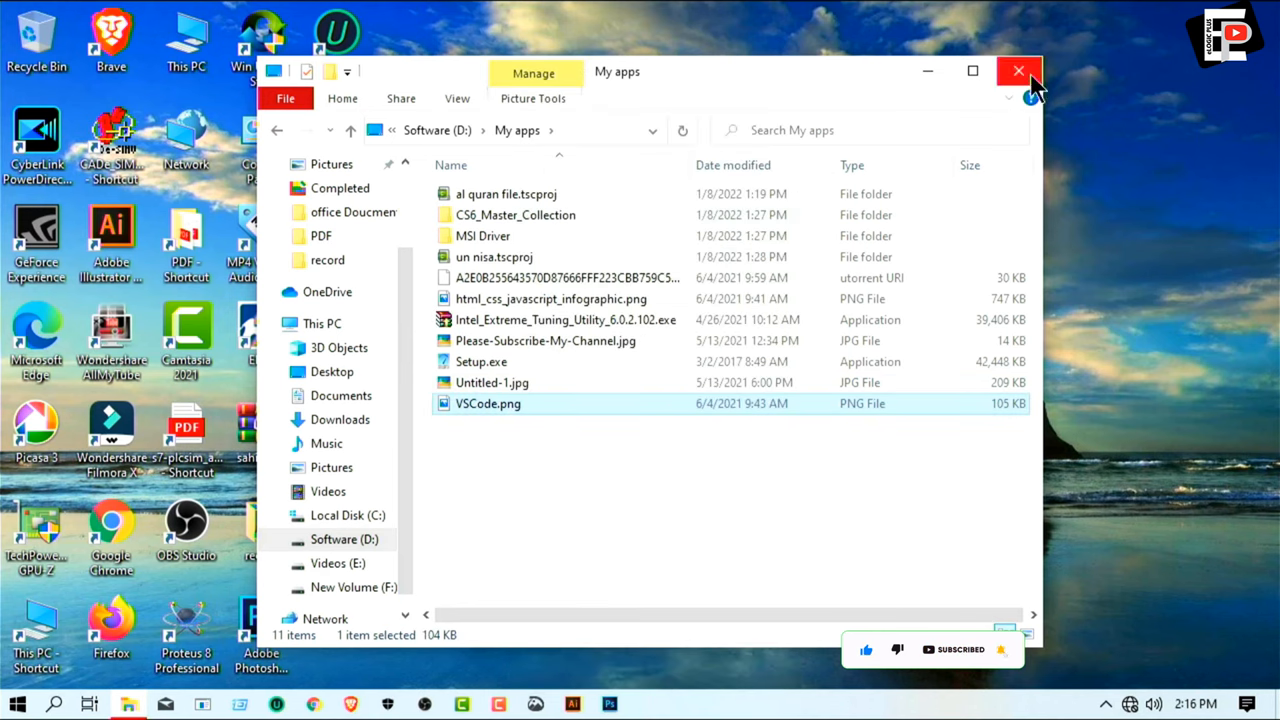
{"action": "left_click", "coordinate": [1018, 72]}
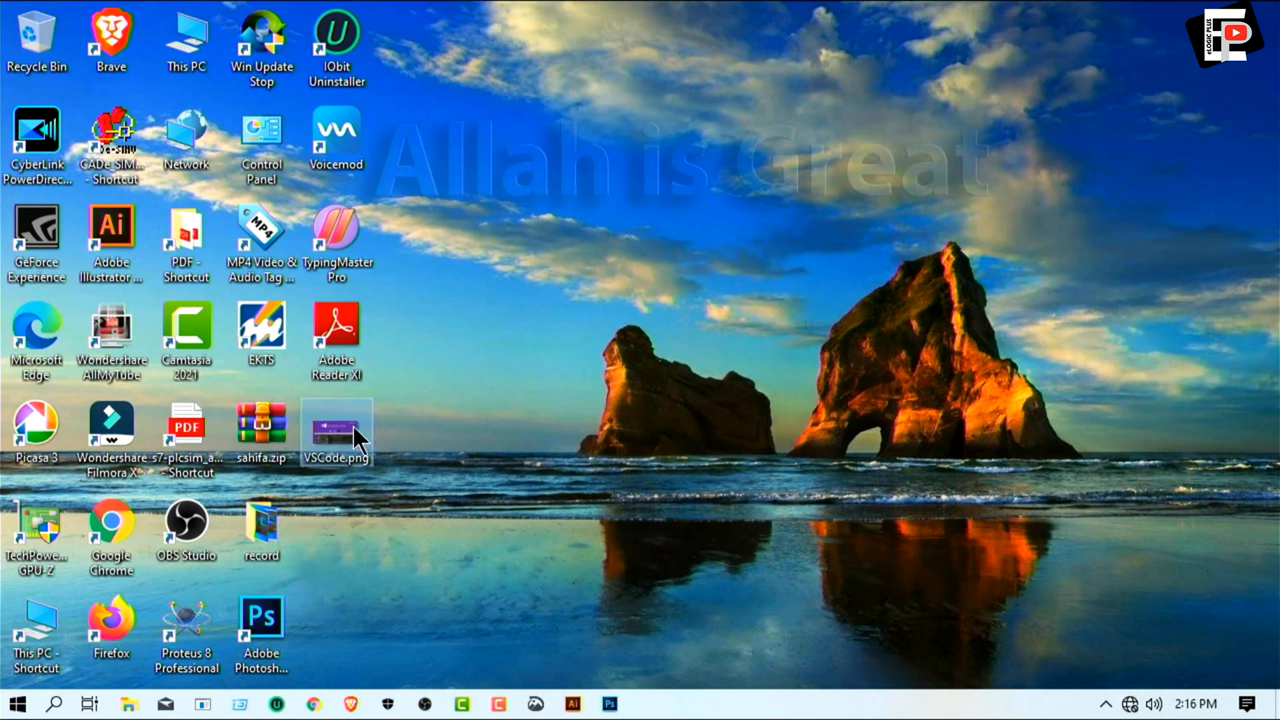
- Paste VSCode.png onto the desktop, refresh, and bring up the Start power options
{"action": "double_click", "coordinate": [336, 430]}
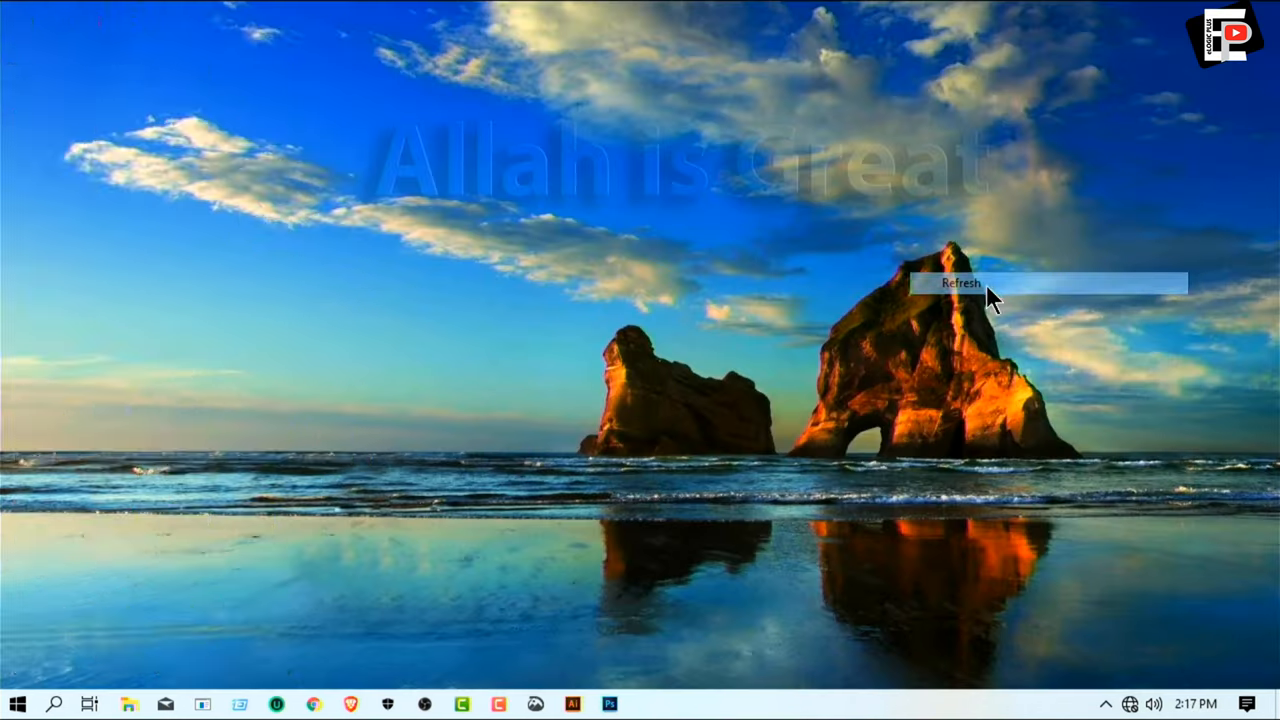
{"action": "left_click", "coordinate": [960, 284]}
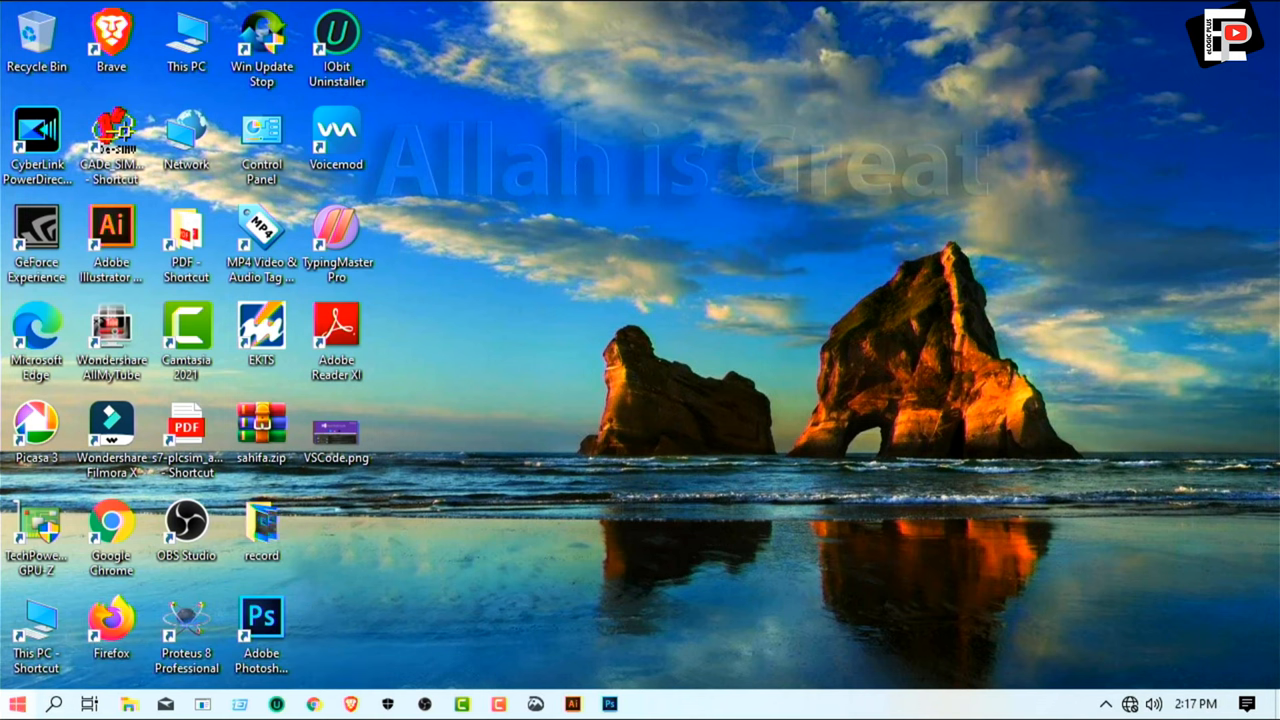
{"action": "left_click", "coordinate": [16, 704]}
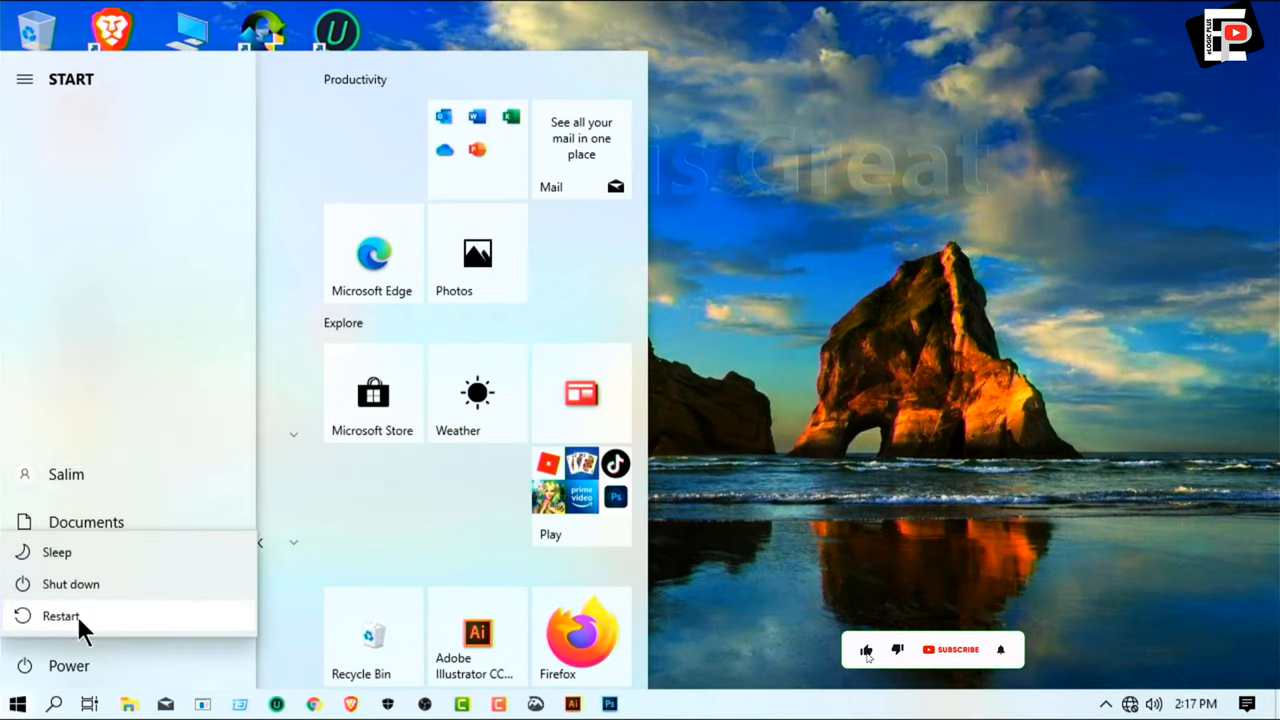
- Restart from the Start menu and sign back in on the lock screen
{"action": "left_click", "coordinate": [60, 616]}
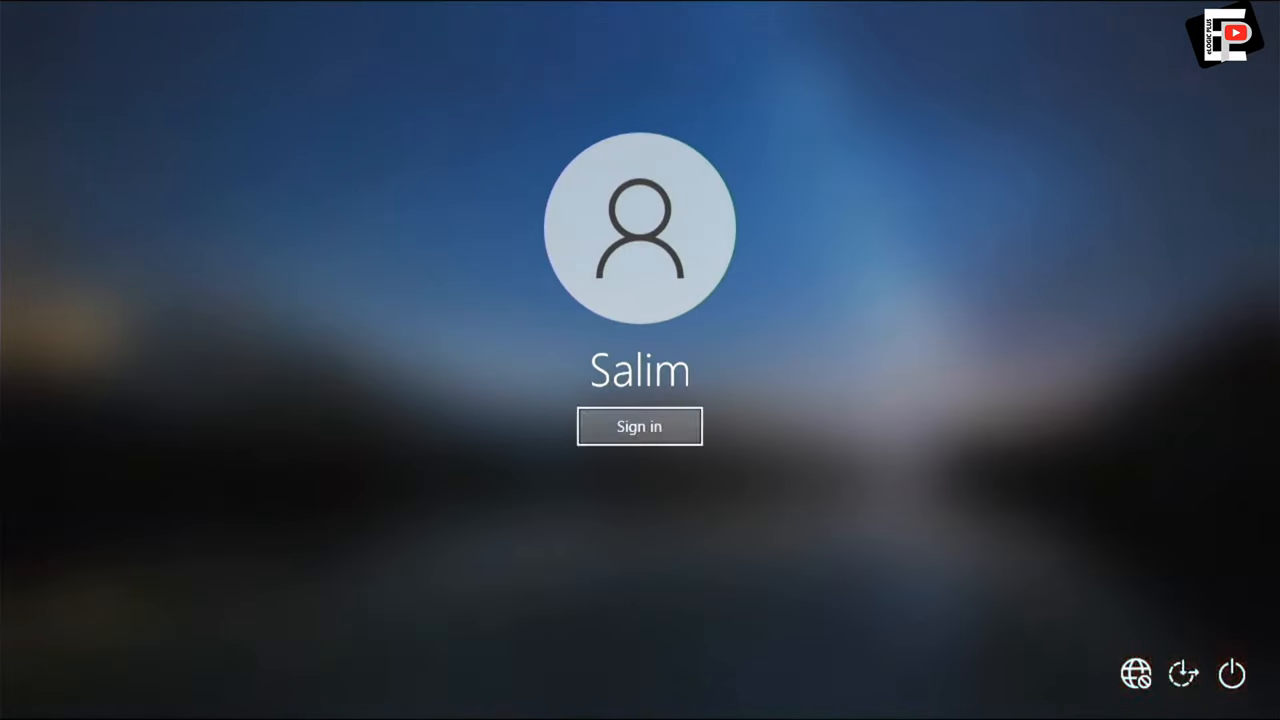
{"action": "left_click", "coordinate": [640, 426]}
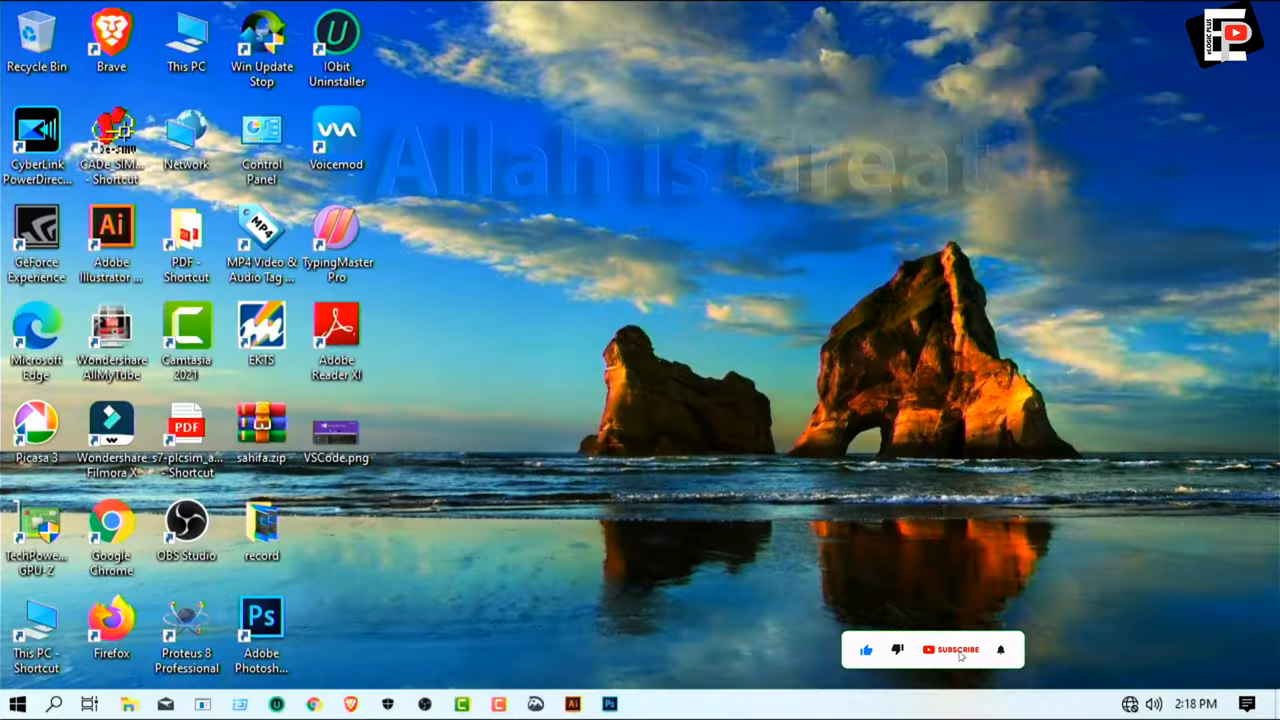
- Refresh the desktop and view the surviving VSCode.png image
{"action": "left_click", "coordinate": [952, 648]}
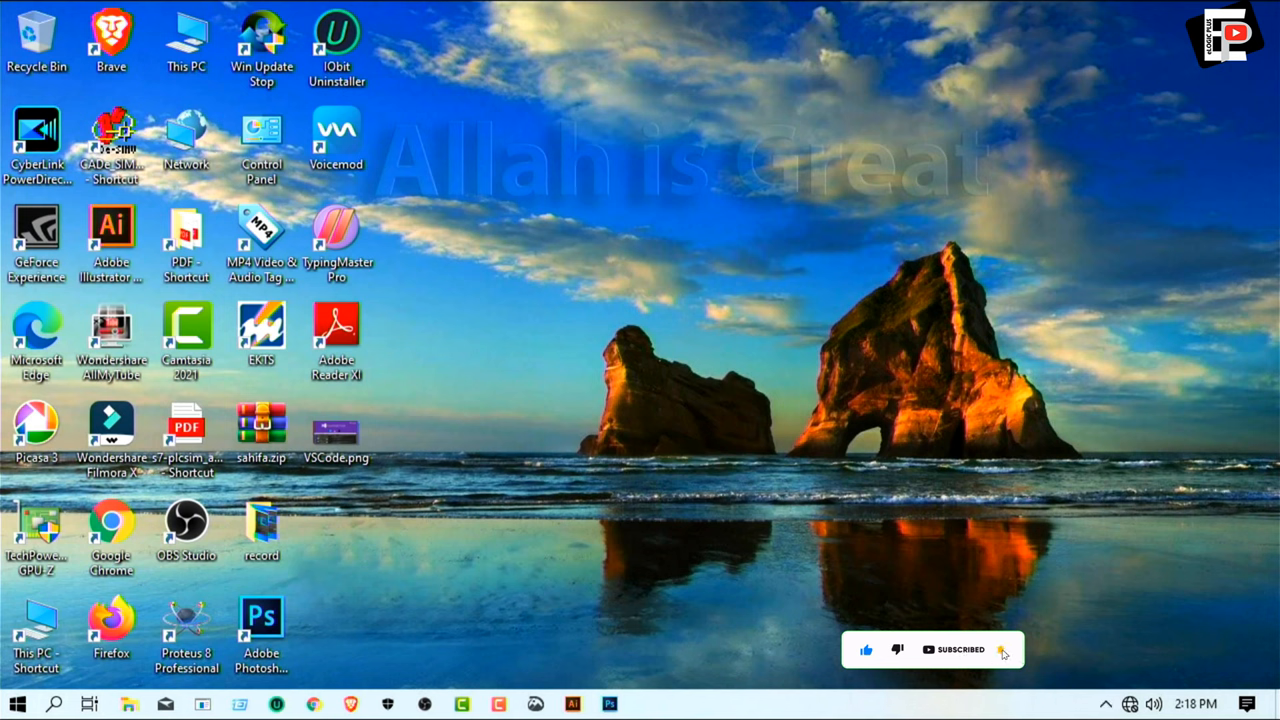
{"action": "right_click", "coordinate": [678, 304]}
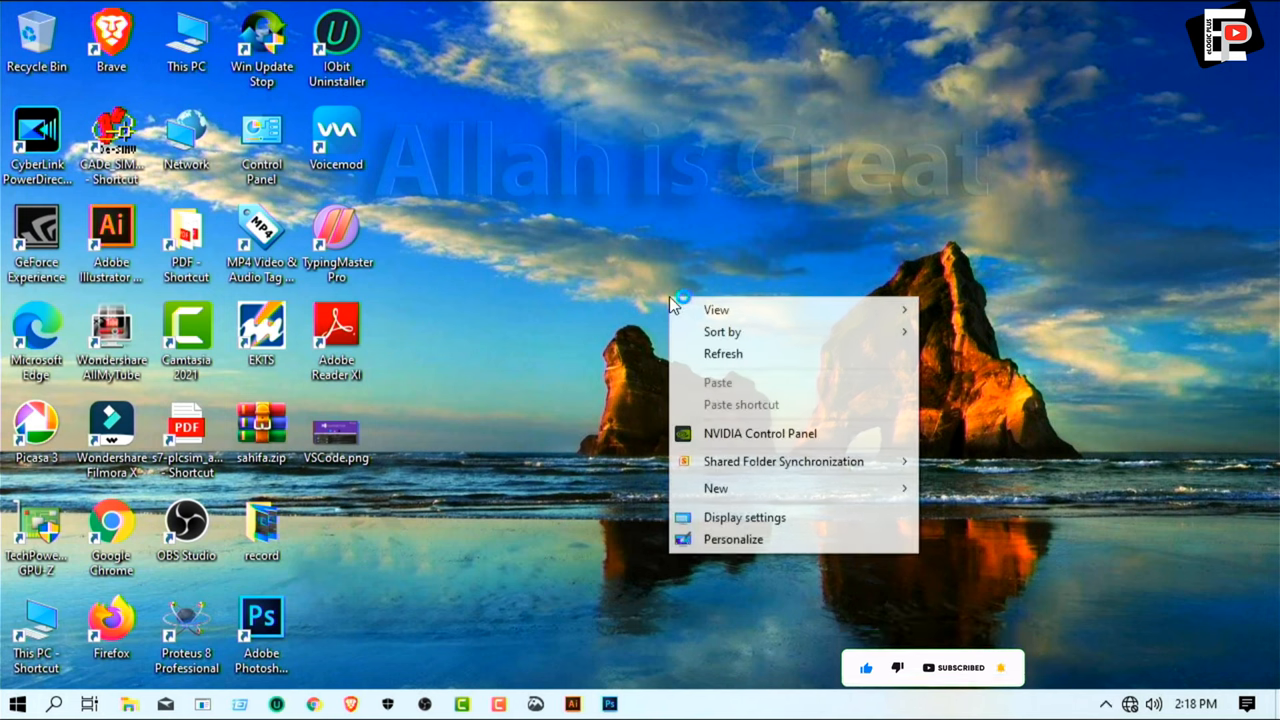
{"action": "mouse_move", "coordinate": [728, 352]}
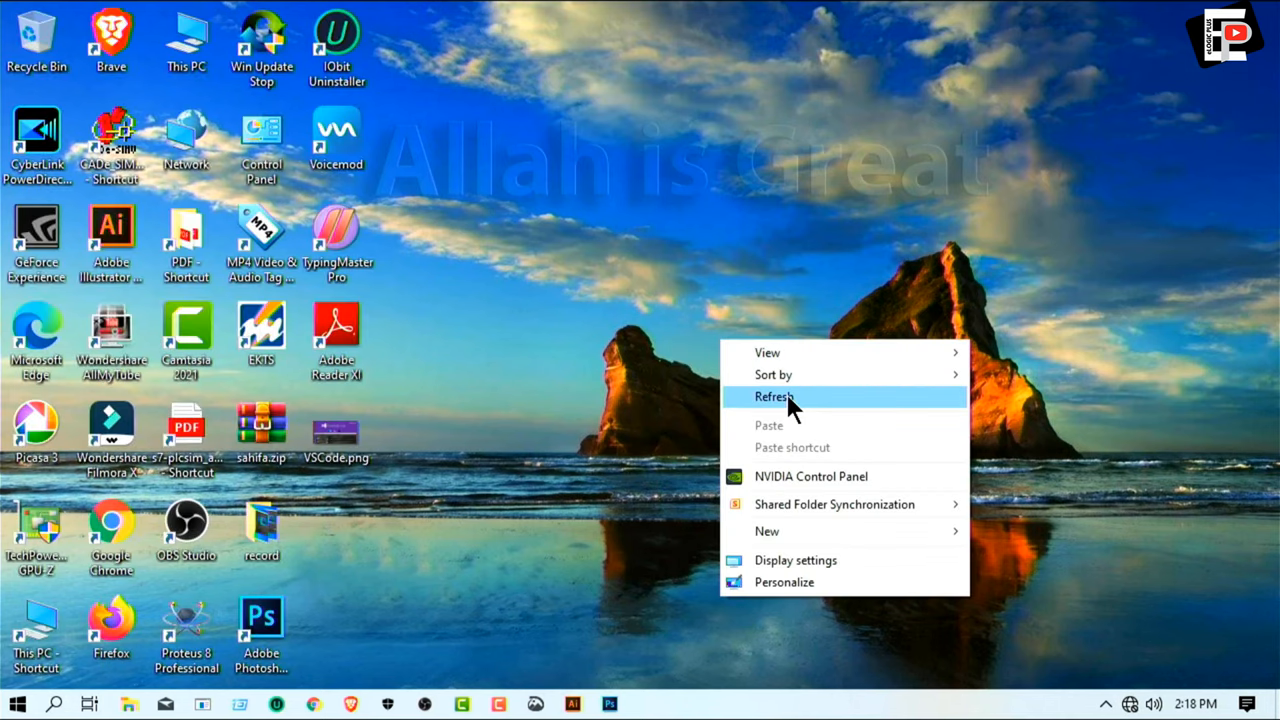
{"action": "left_click", "coordinate": [776, 396]}
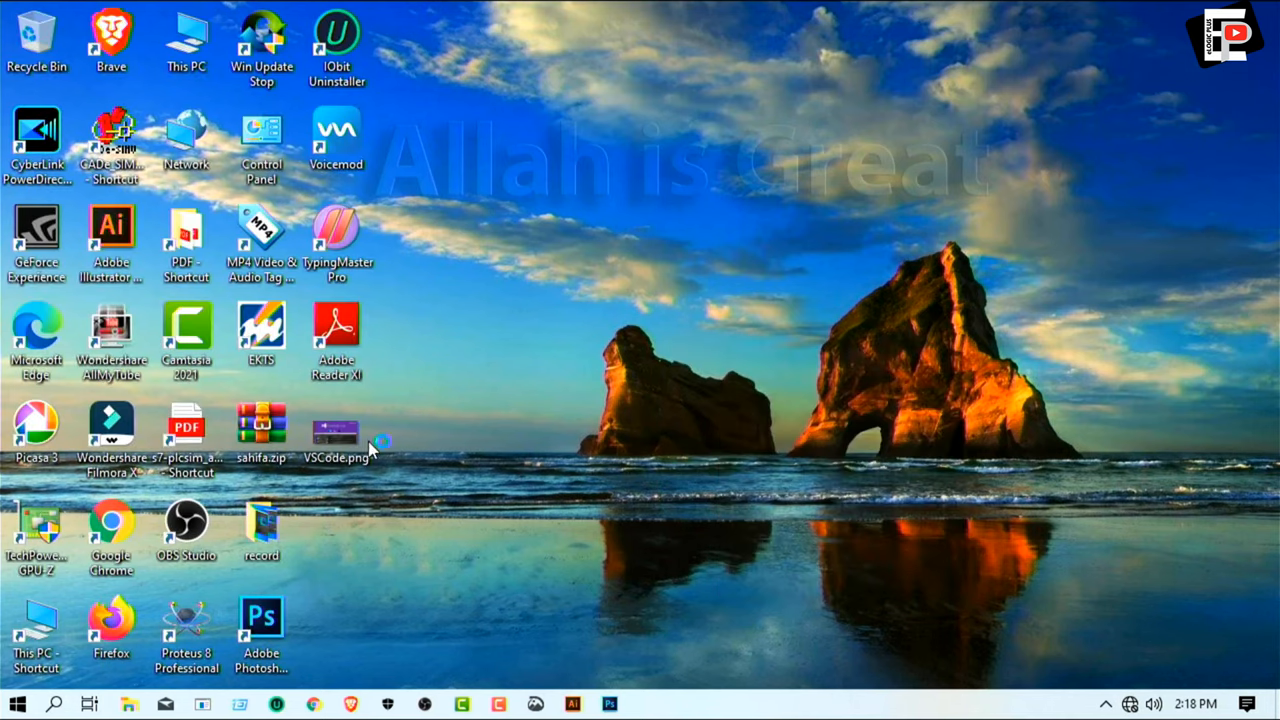
{"action": "double_click", "coordinate": [336, 430]}
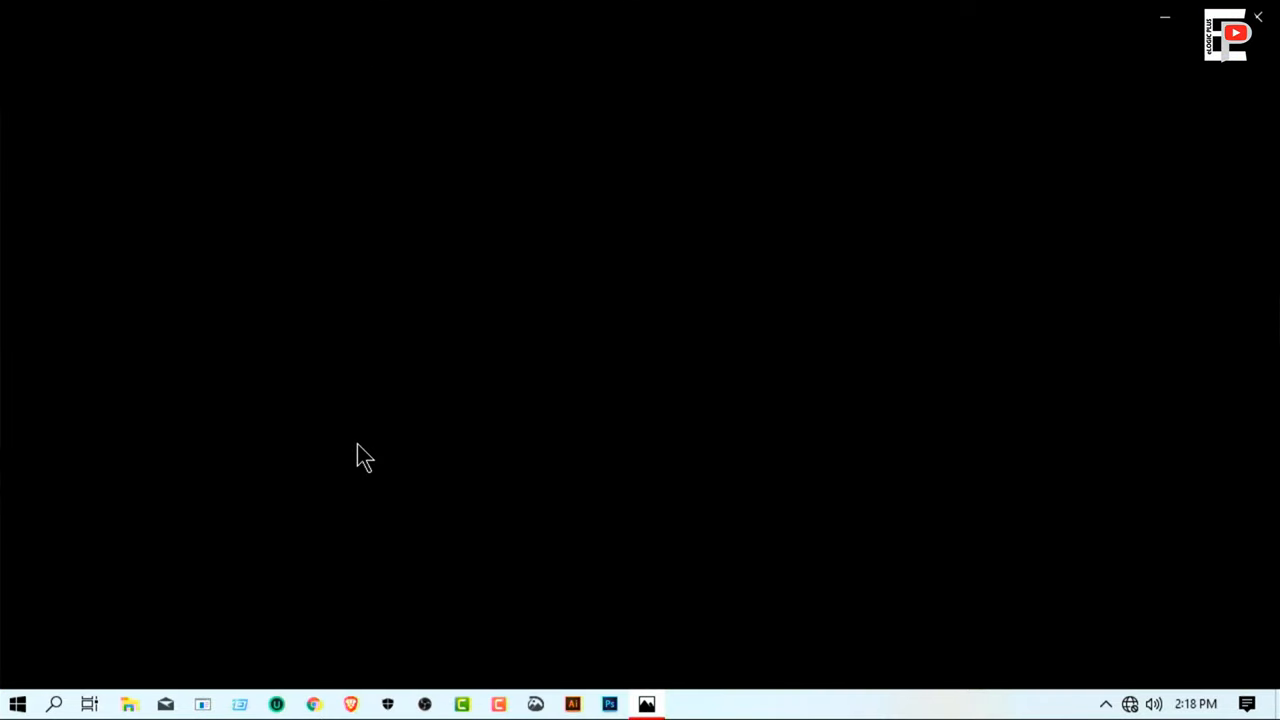